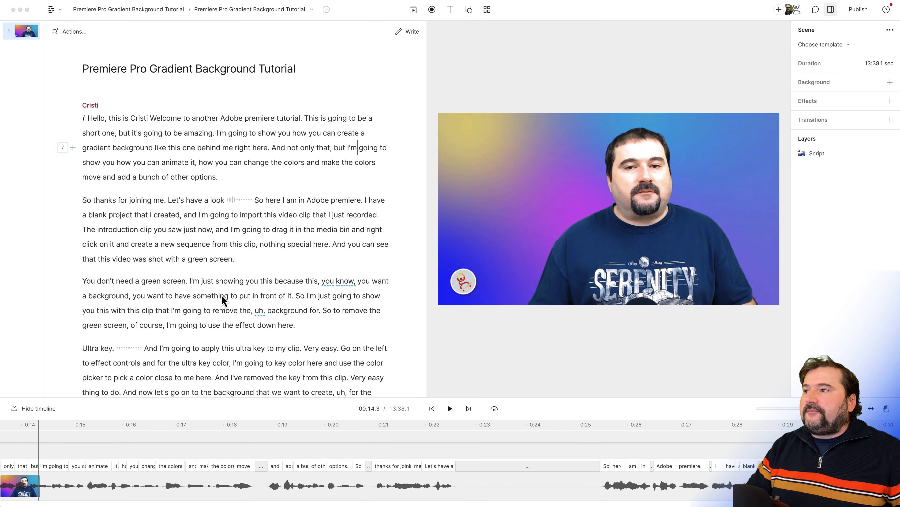
{"action": "mouse_move", "coordinate": [224, 300]}
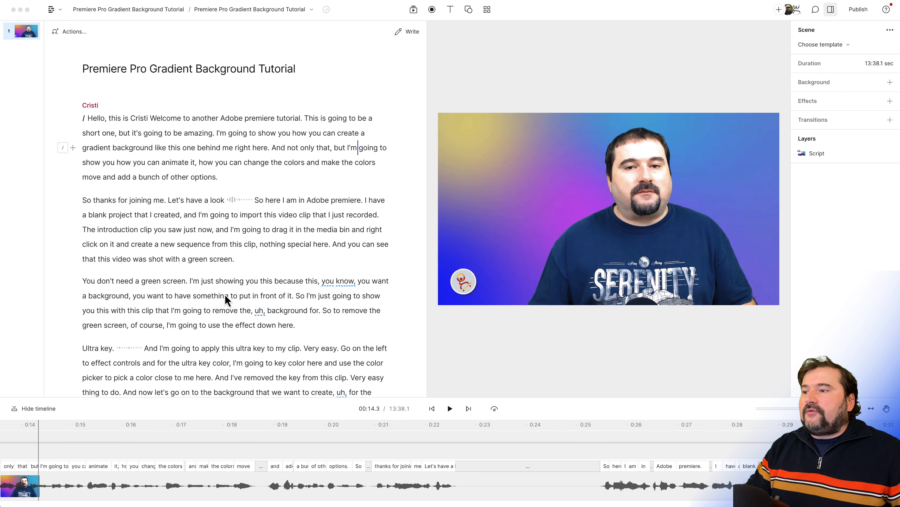
{"action": "mouse_move", "coordinate": [273, 248]}
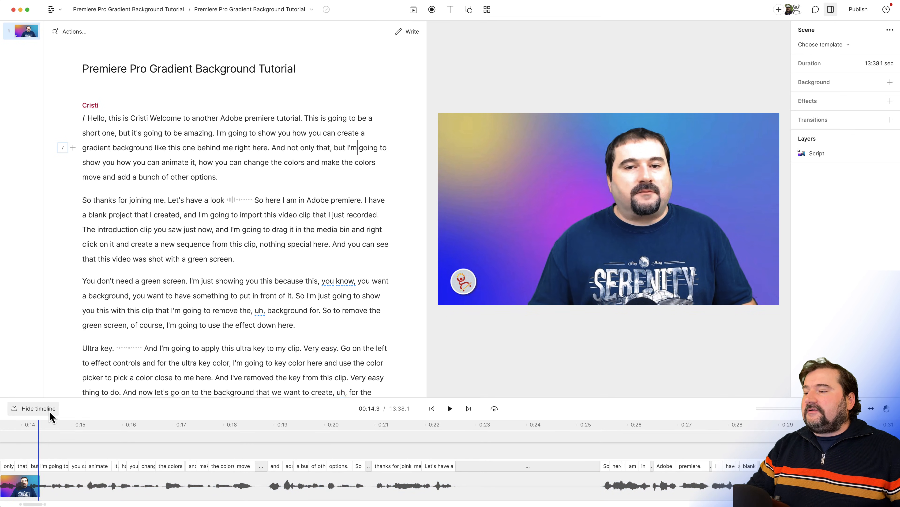
{"action": "mouse_move", "coordinate": [405, 418]}
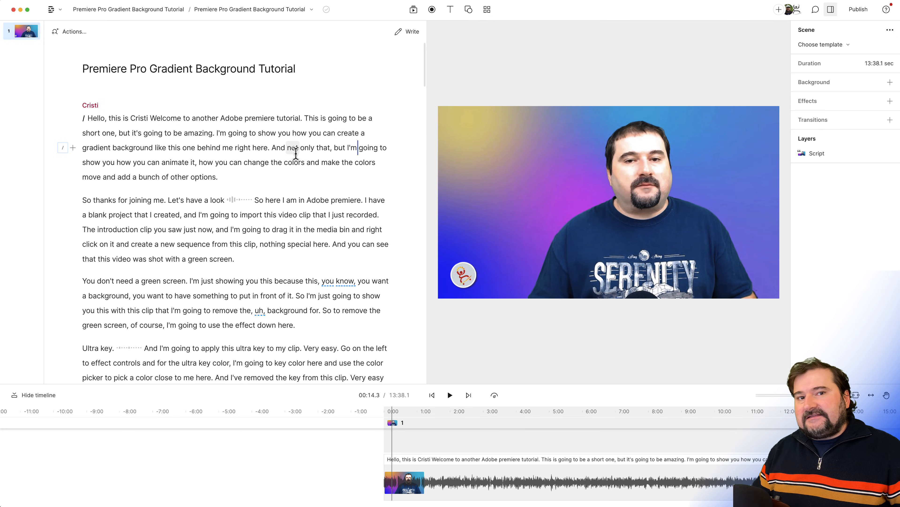
{"action": "mouse_move", "coordinate": [213, 118]}
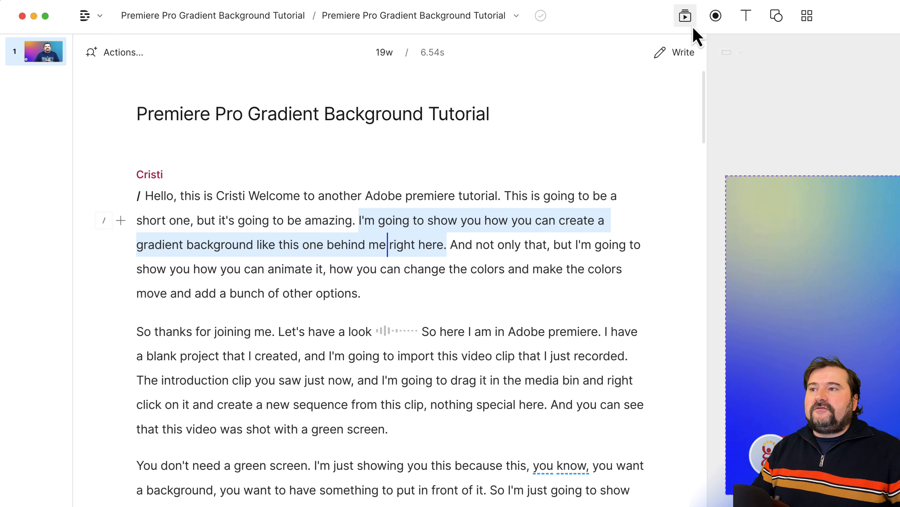
{"action": "mouse_move", "coordinate": [685, 15]}
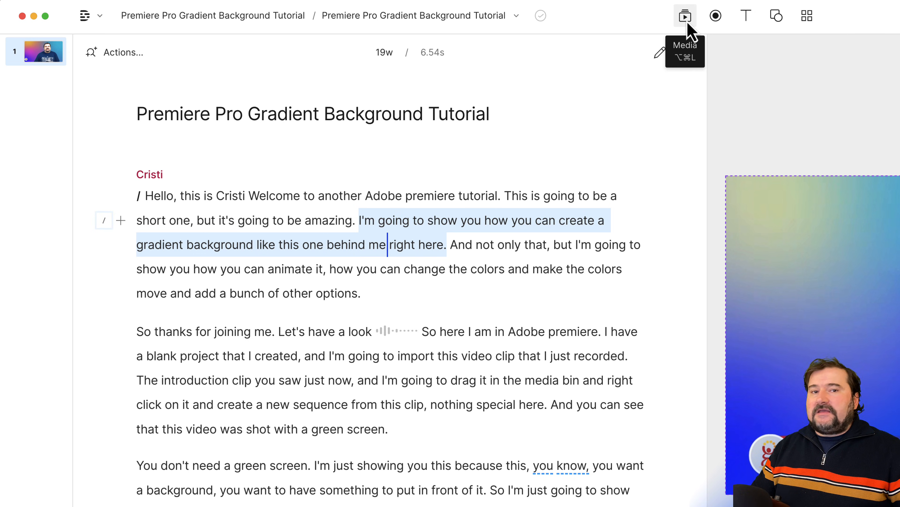
Step: Show the media library's stock Videos section ready for a 'software' search
{"action": "left_click", "coordinate": [685, 16]}
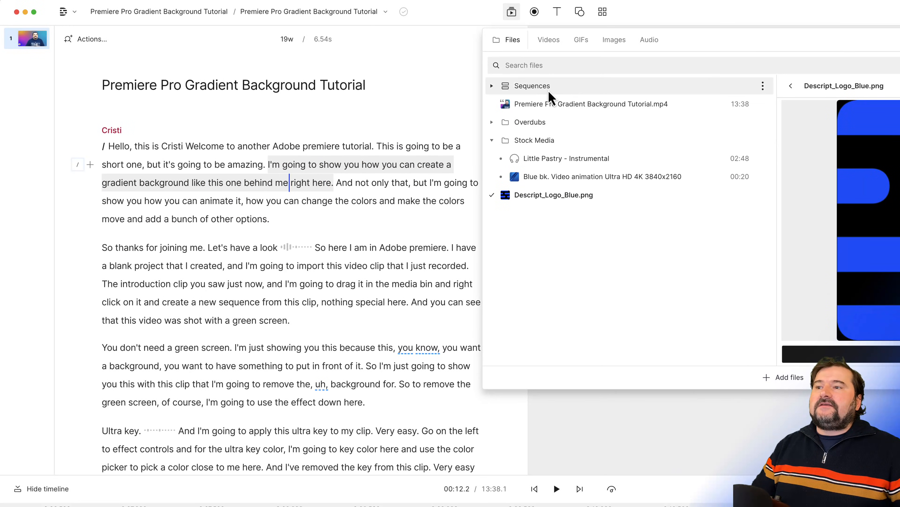
{"action": "mouse_move", "coordinate": [557, 201]}
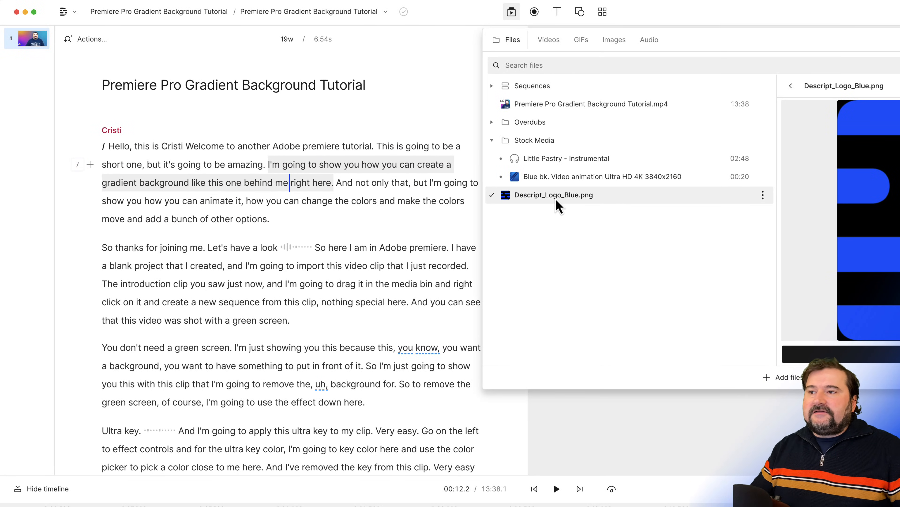
{"action": "mouse_move", "coordinate": [560, 184]}
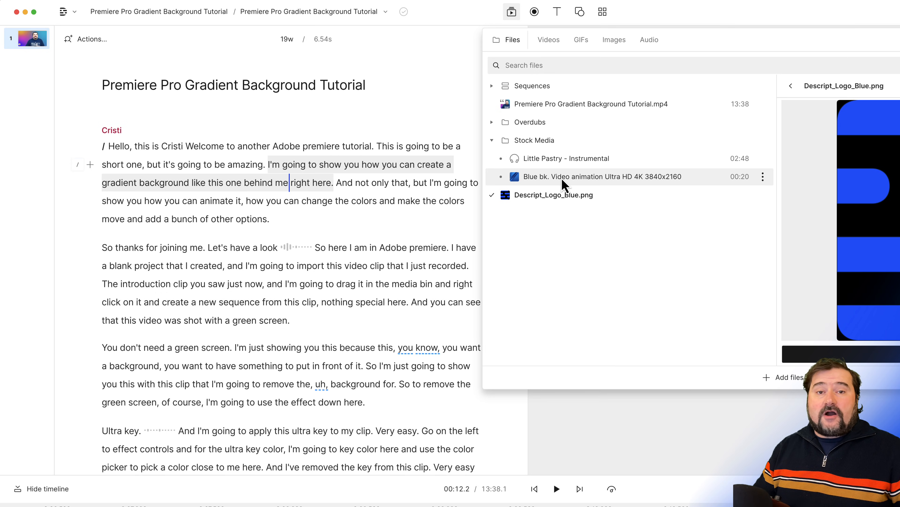
{"action": "left_click", "coordinate": [549, 40]}
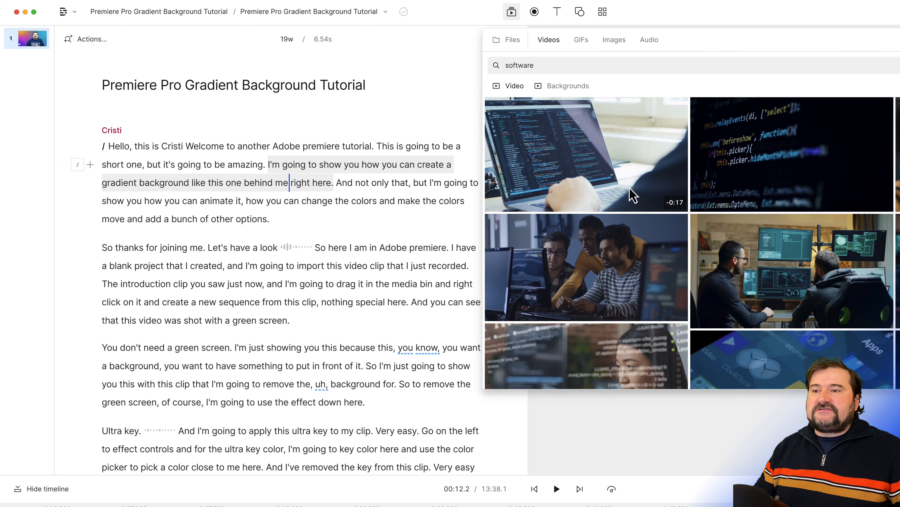
{"action": "mouse_move", "coordinate": [795, 210]}
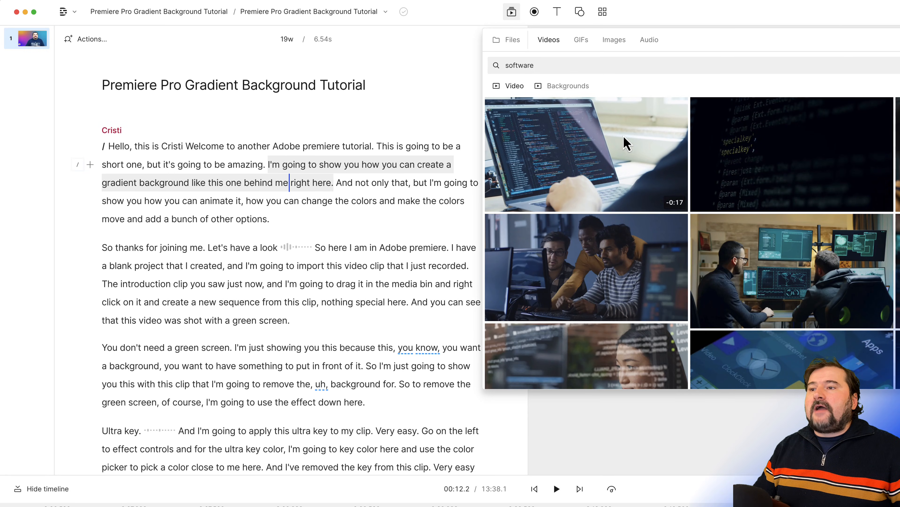
{"action": "mouse_move", "coordinate": [584, 145]}
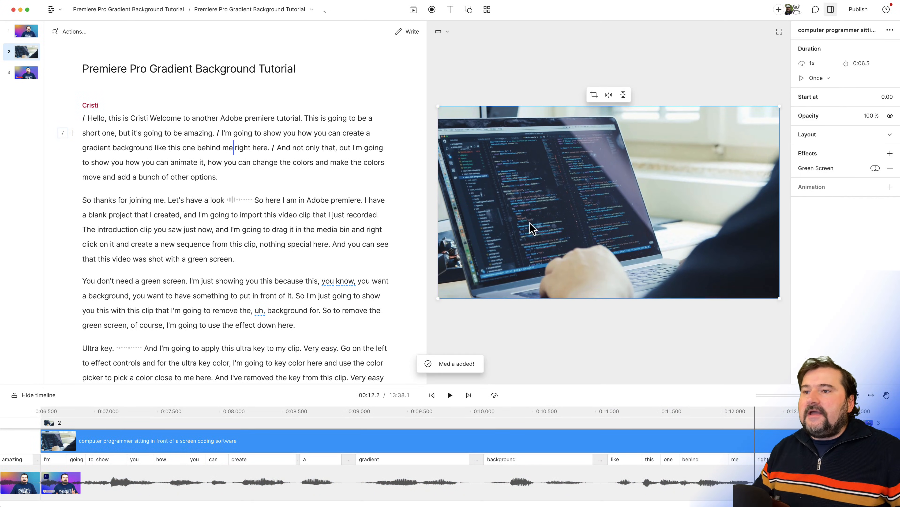
{"action": "mouse_move", "coordinate": [594, 244]}
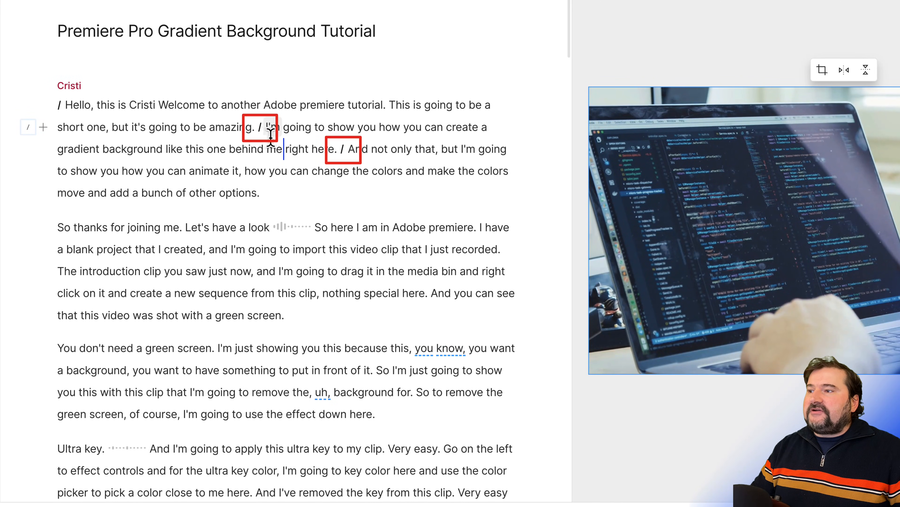
{"action": "mouse_move", "coordinate": [344, 166]}
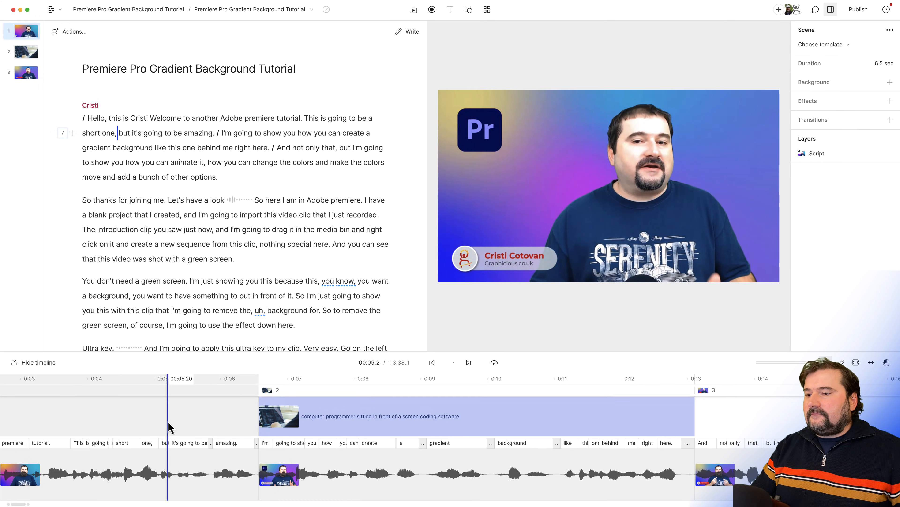
Step: Select scene 2, where the programmer coding clip covers the gradient-background sentence
{"action": "left_click", "coordinate": [450, 363]}
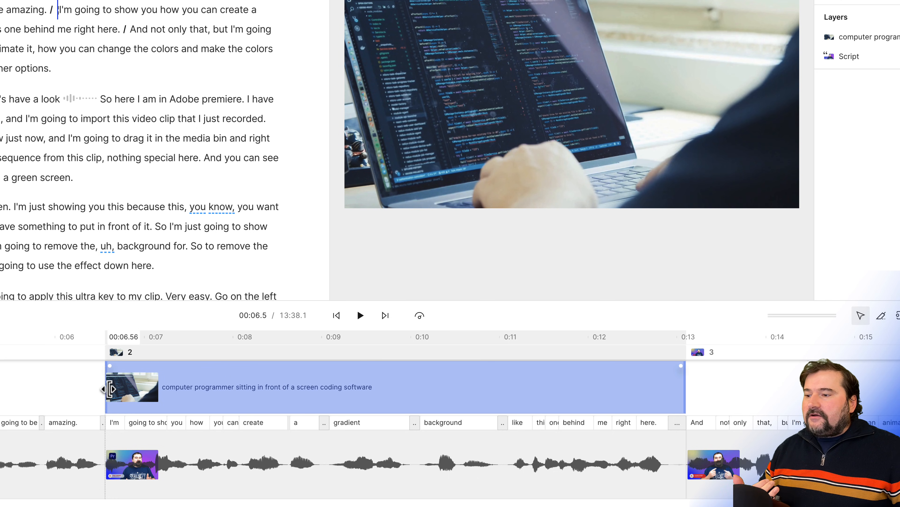
Step: Slip the coding clip so a different part of its footage plays over the sentence
{"action": "left_click", "coordinate": [650, 336]}
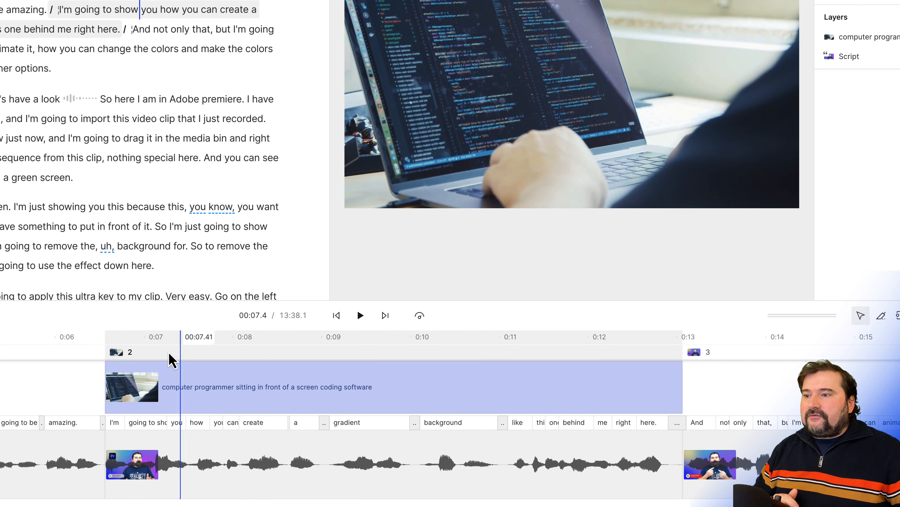
{"action": "left_click", "coordinate": [247, 337]}
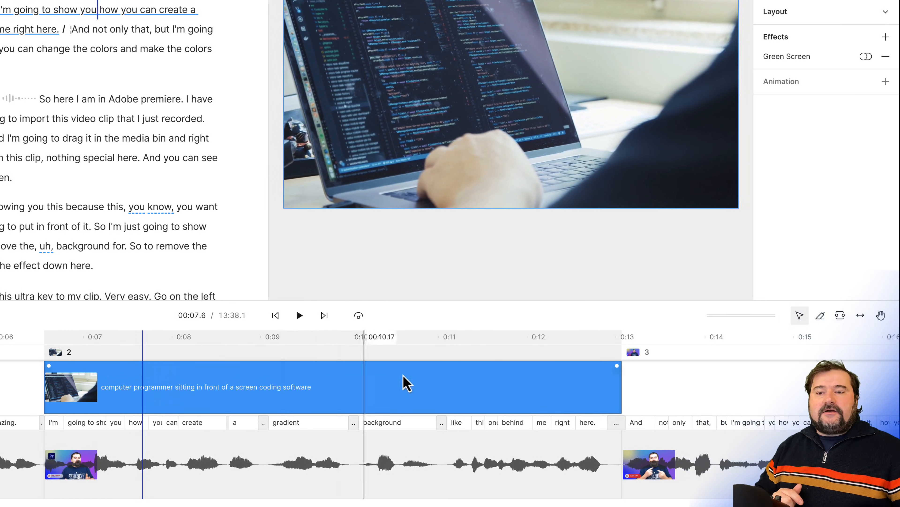
{"action": "mouse_move", "coordinate": [860, 315]}
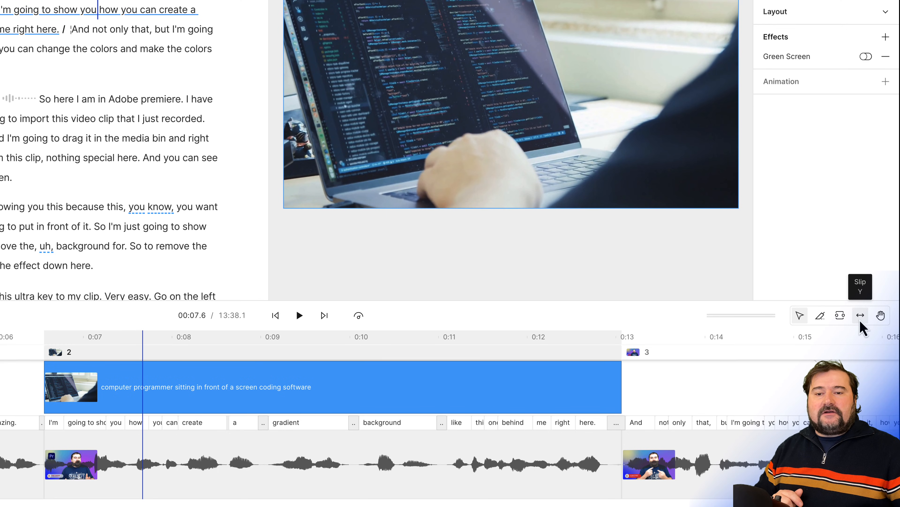
{"action": "mouse_move", "coordinate": [847, 336]}
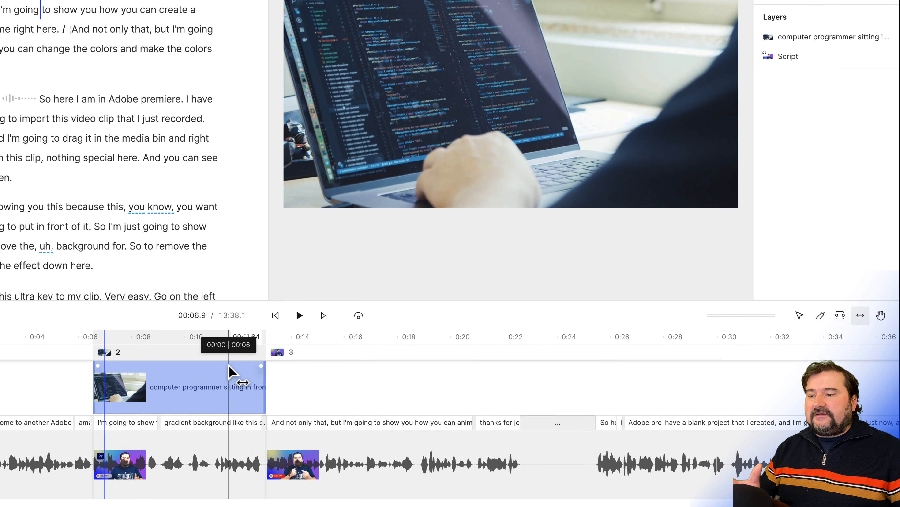
Step: Move to the project's end near 13:06 and place the playhead in the closing sign-off sentences
{"action": "scroll", "scroll_direction": "right", "scroll_amount": 3}
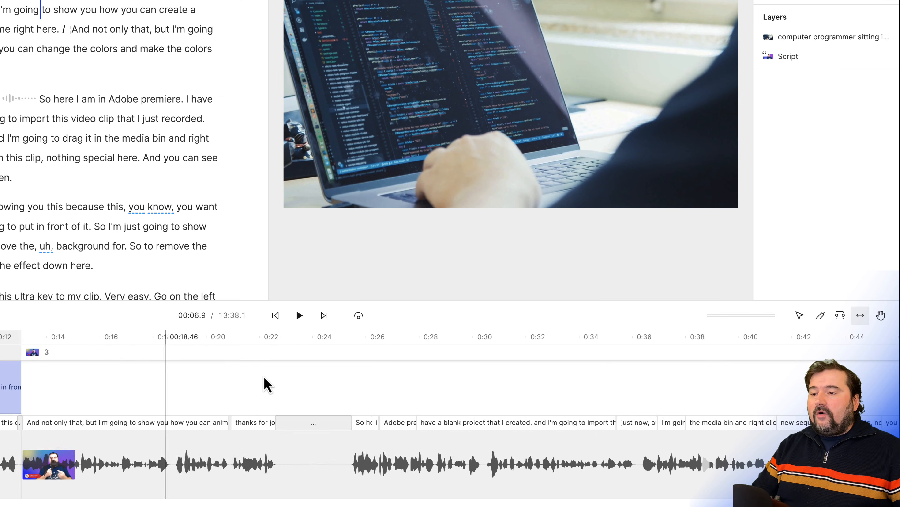
{"action": "scroll", "scroll_direction": "right", "scroll_amount": 3}
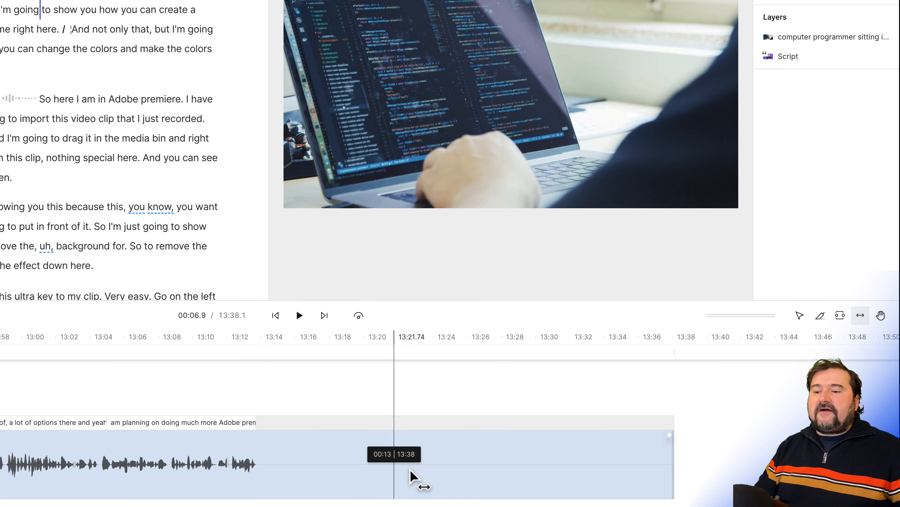
{"action": "left_click", "coordinate": [122, 336]}
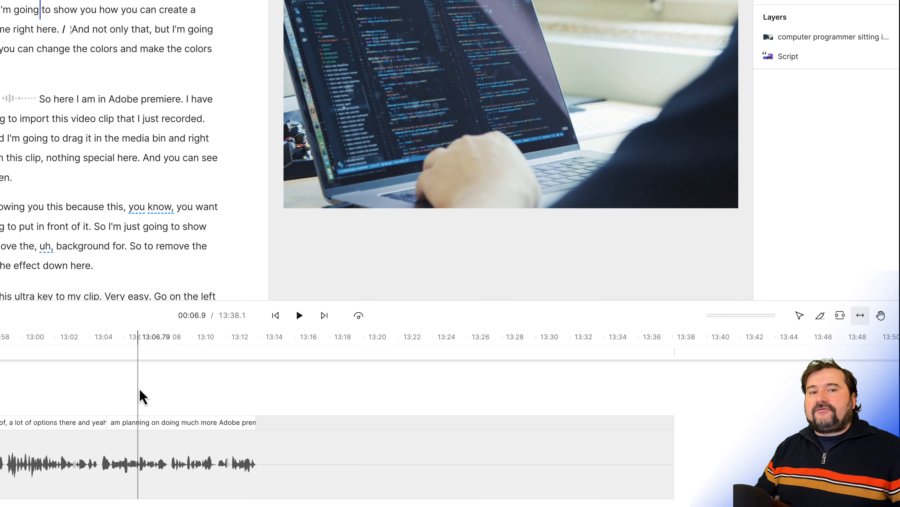
{"action": "left_click", "coordinate": [164, 335]}
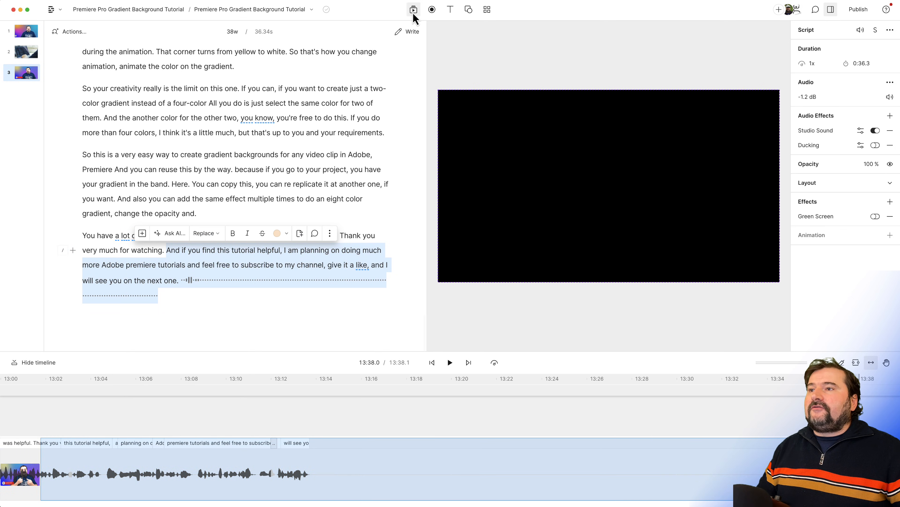
Step: Add Little Pastry - Instrumental from Stock Media under 'And if you find this tutorial helpful' onward
{"action": "left_click", "coordinate": [413, 9]}
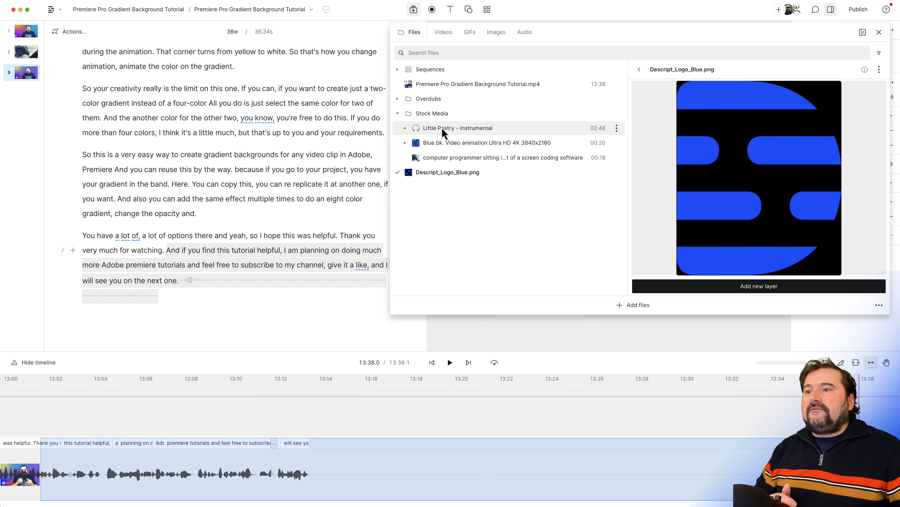
{"action": "mouse_move", "coordinate": [447, 134]}
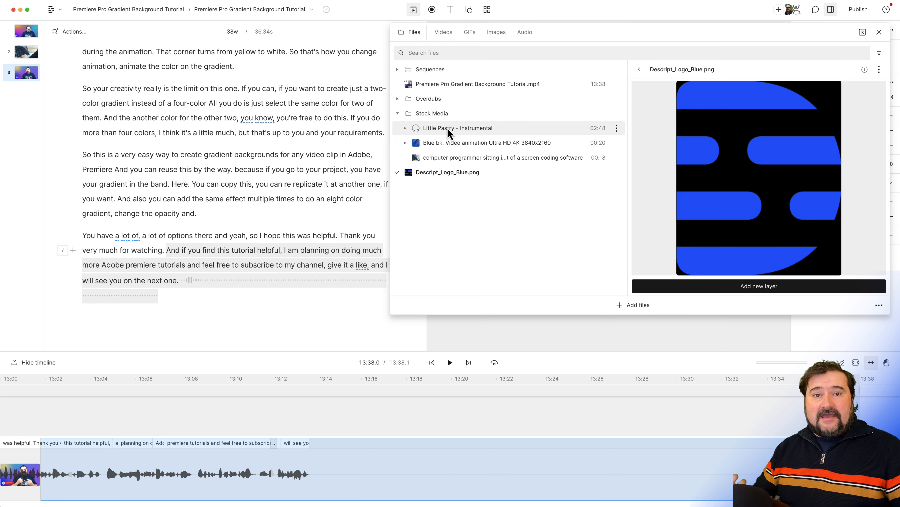
{"action": "left_click", "coordinate": [878, 32]}
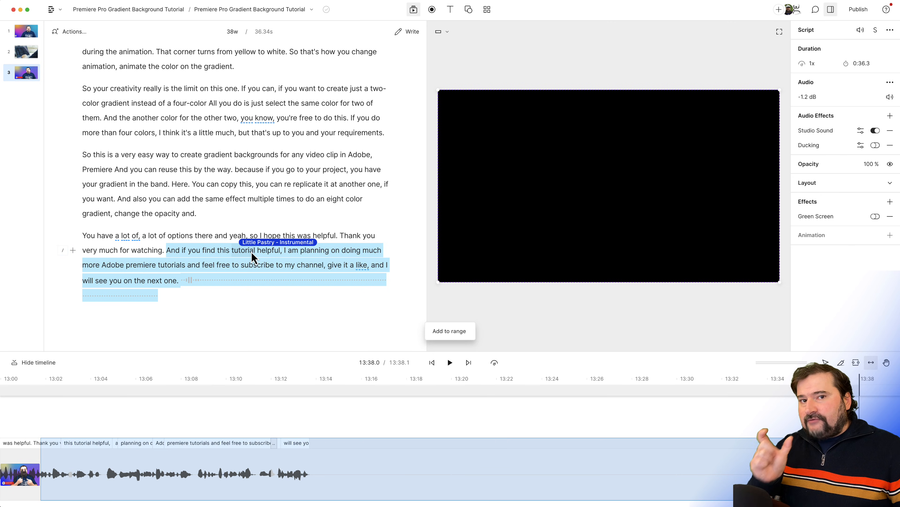
{"action": "left_click", "coordinate": [449, 330]}
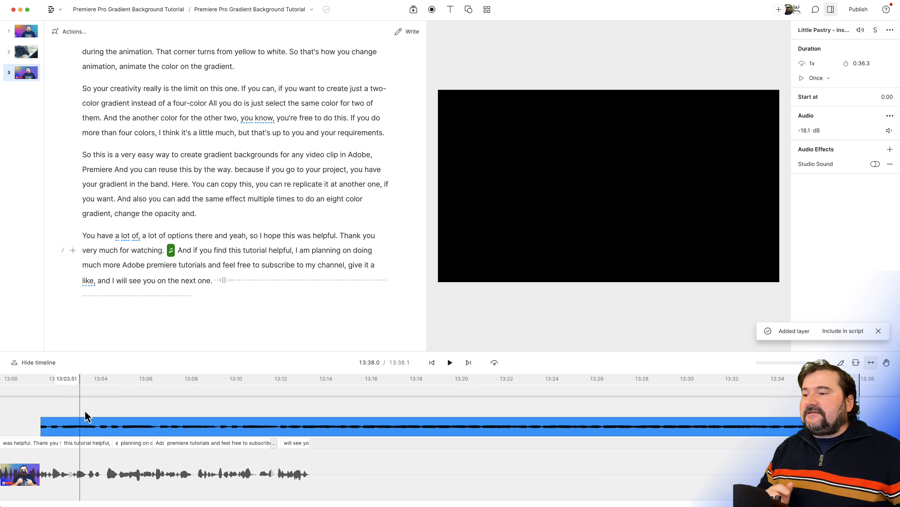
Step: Enlarge the timeline and play back the ending from just before the instrumental starts
{"action": "left_click_drag", "start_coordinate": [263, 349], "coordinate": [263, 304]}
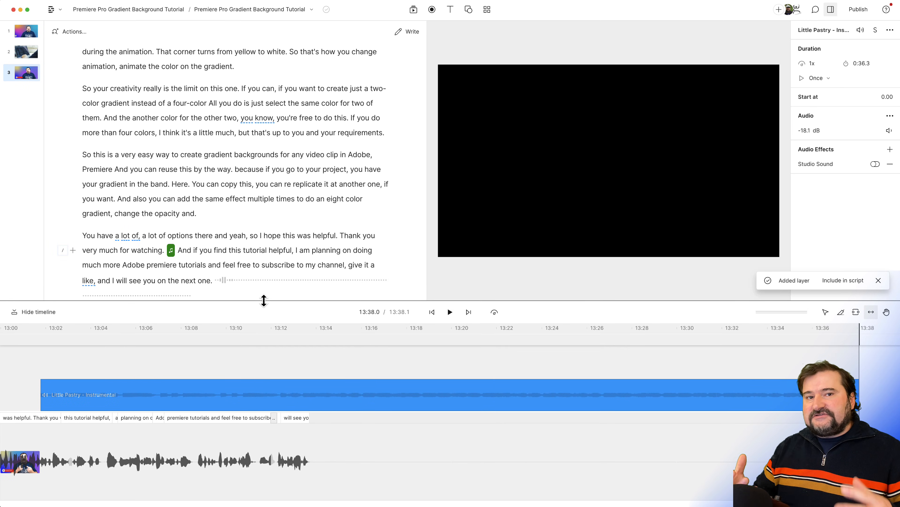
{"action": "left_click", "coordinate": [281, 328]}
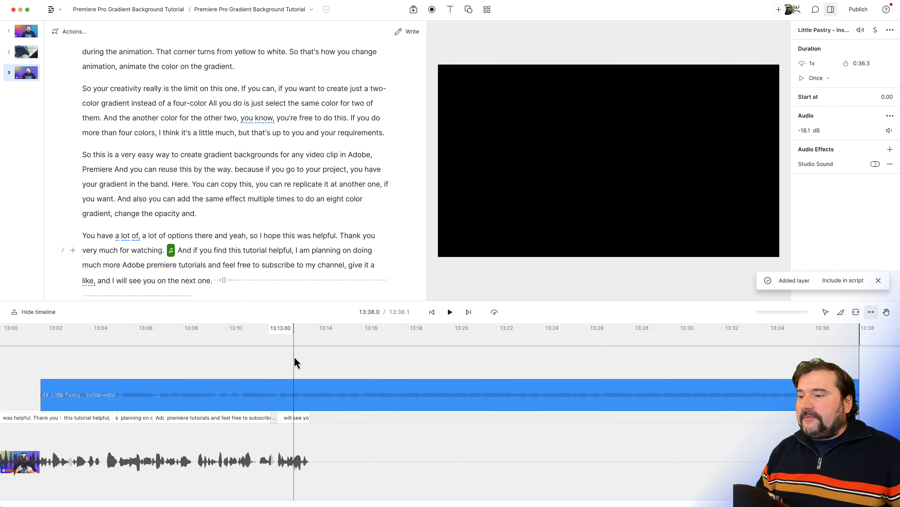
{"action": "left_click", "coordinate": [132, 394]}
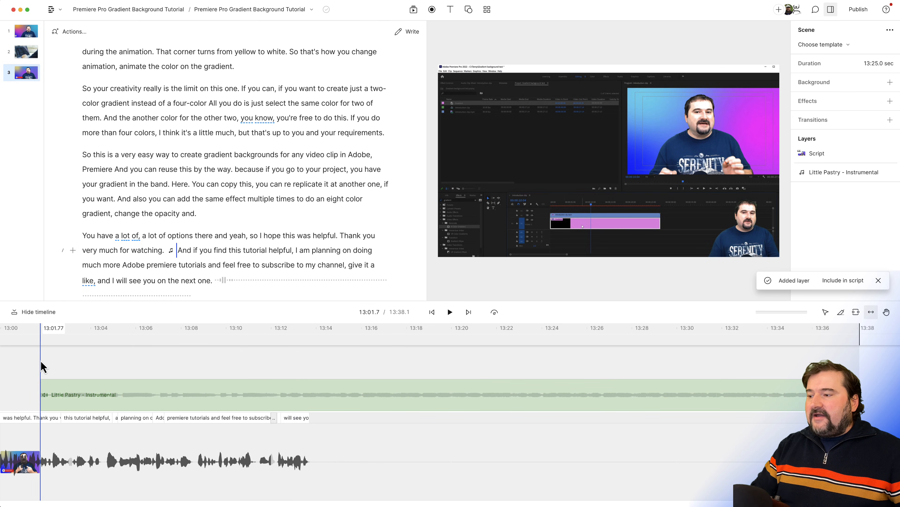
{"action": "left_click", "coordinate": [450, 312]}
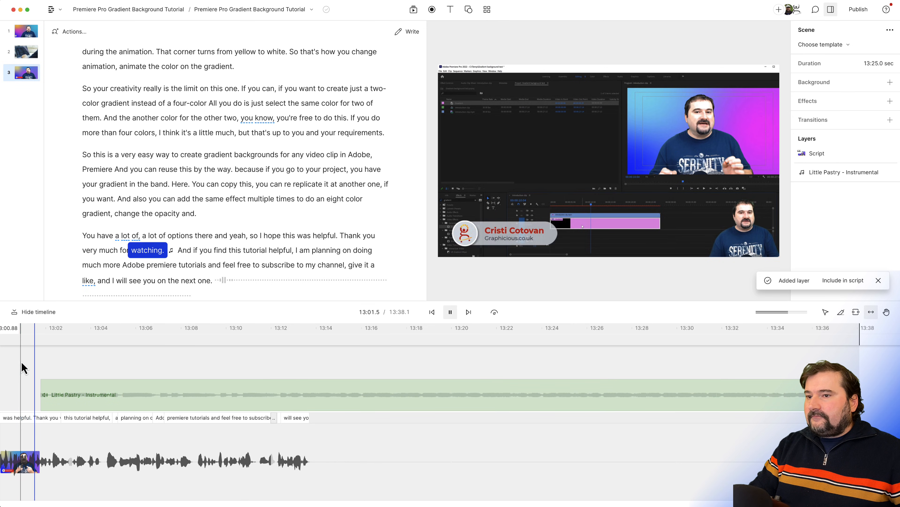